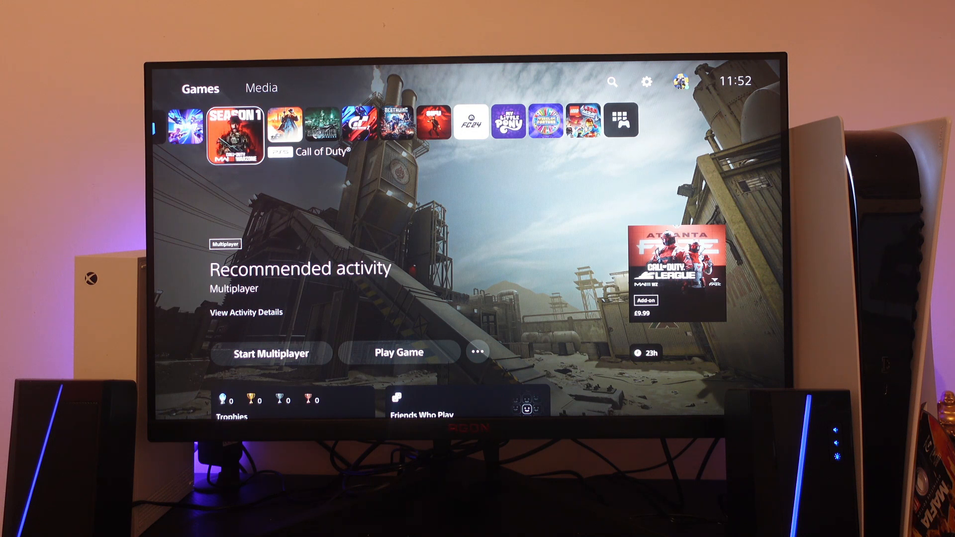
- Move from Call of Duty to Mafia and open its options menu
click(236, 122)
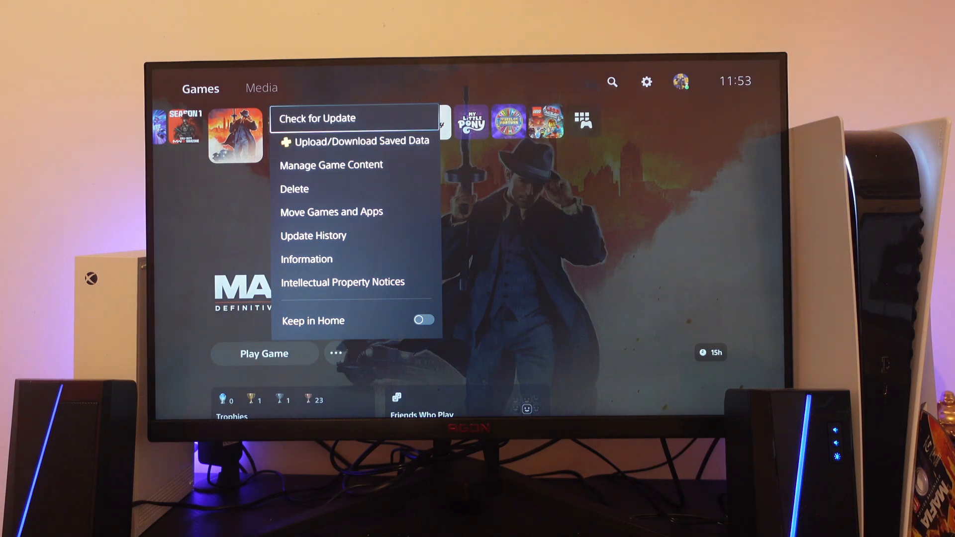
- Run Check for Update on Mafia: Definitive Edition, which reports the latest version
click(317, 118)
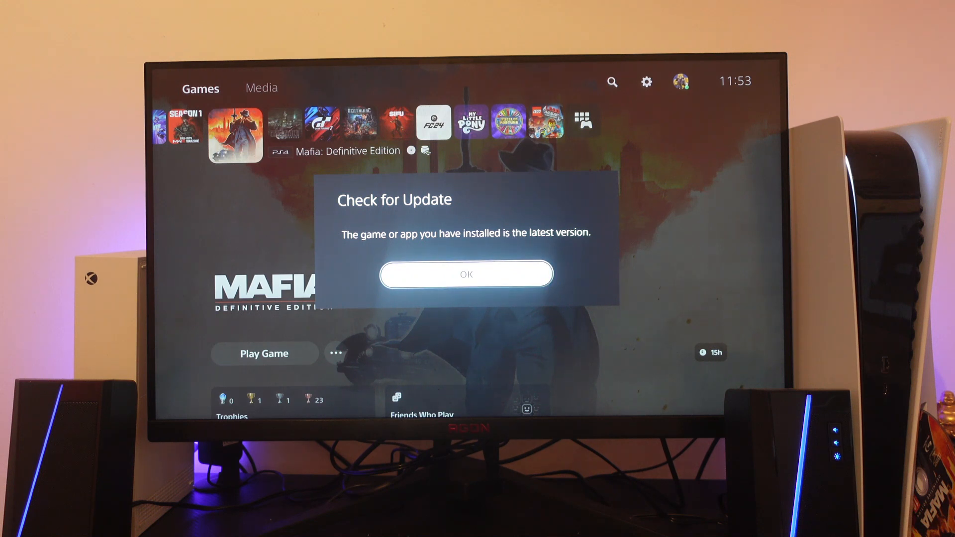
- Dismiss the latest-version message and open the console's power options
click(465, 274)
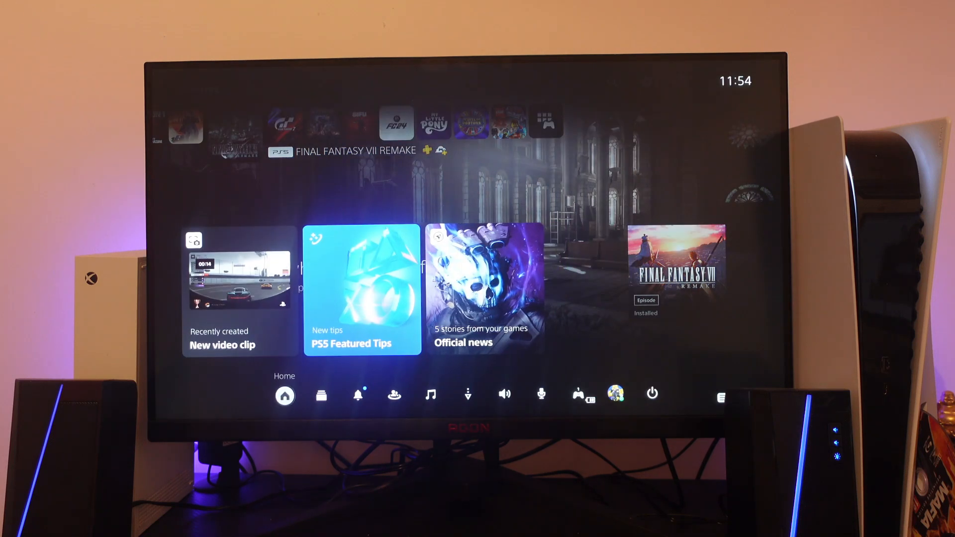
click(651, 393)
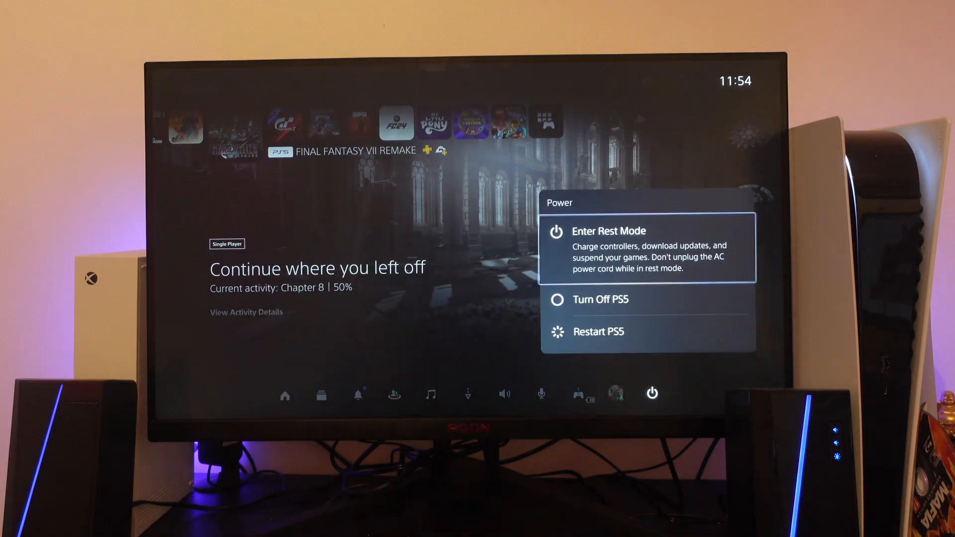